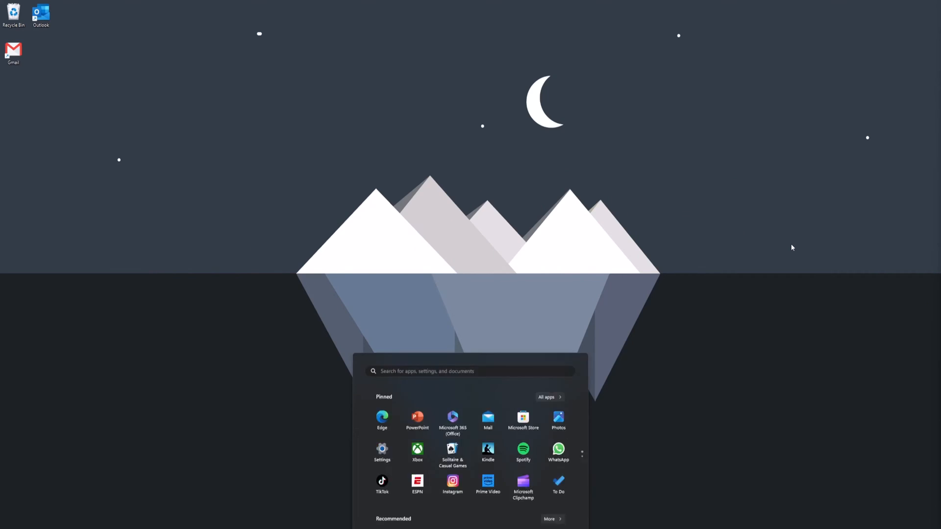
Search Start for "sett" and launch the Settings app from Best match
text(sett)
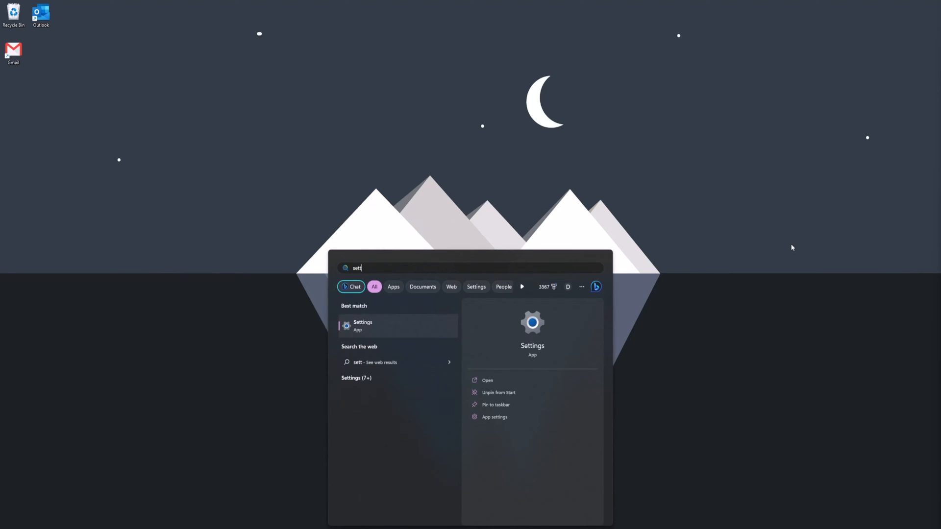
click(363, 325)
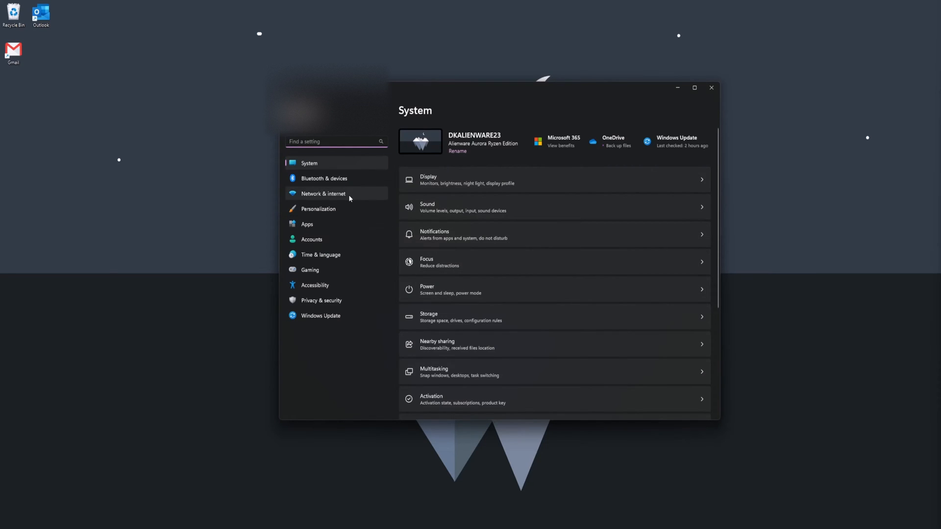
Show the Network & internet page with Ethernet connected, then search Start for cmd
click(323, 193)
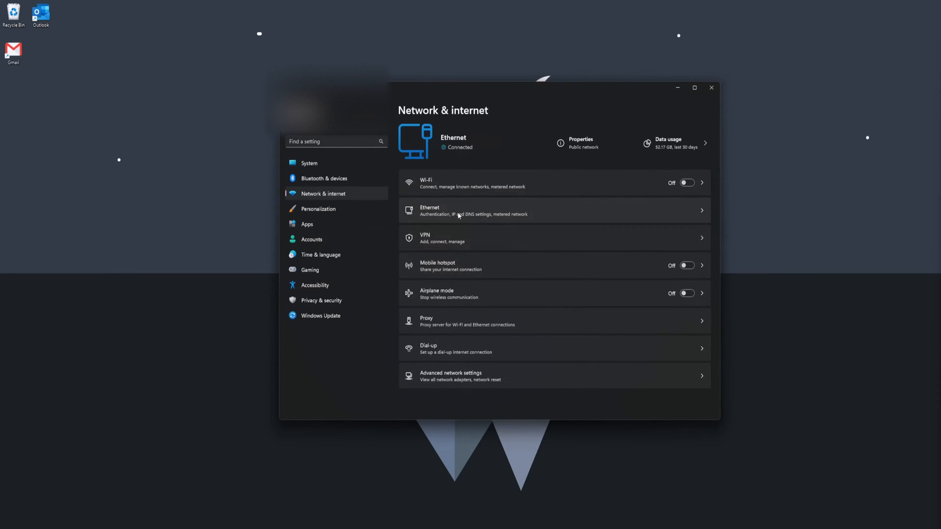
mouse_move(496, 219)
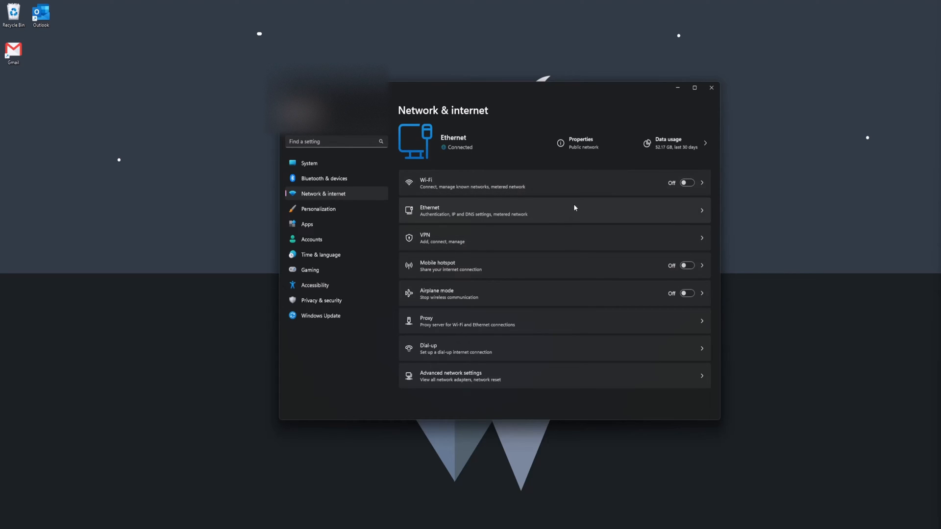
mouse_move(564, 203)
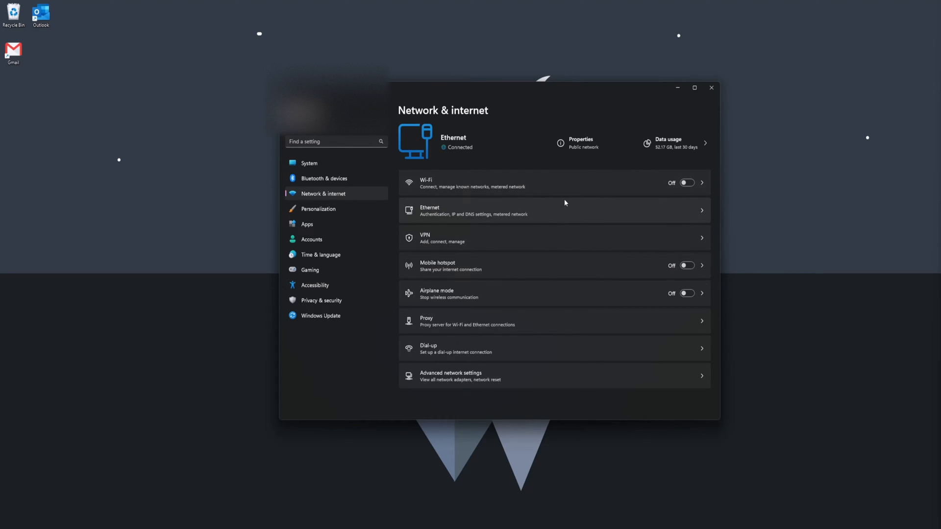
click(552, 210)
text(cmd)
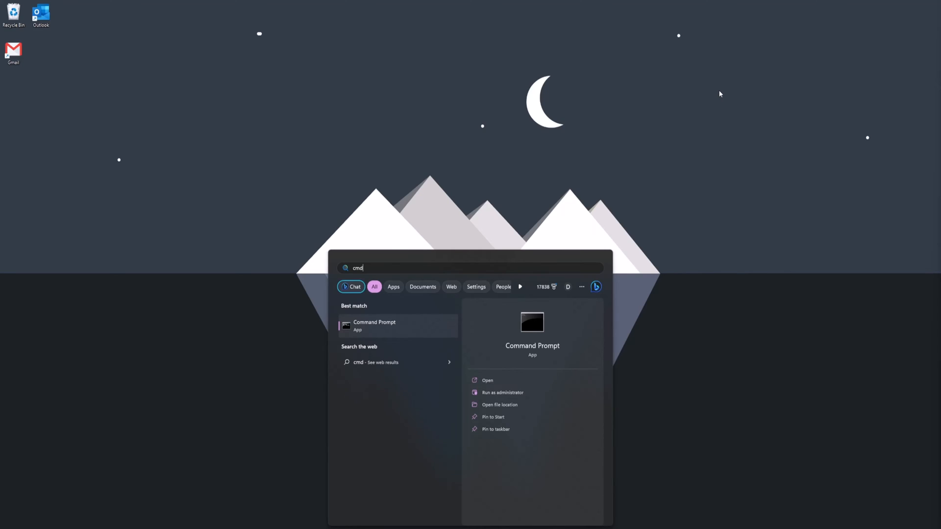
Run ipconfig in Command Prompt showing IPv4 192.168.7.216, mask 255.255.255.0, gateway 192.168.7.1
click(374, 325)
text(ip)
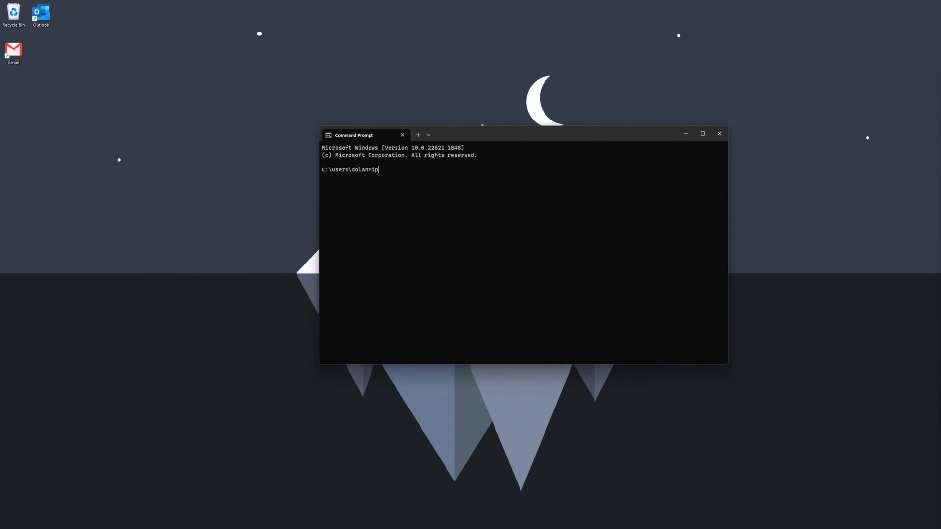
text(config)
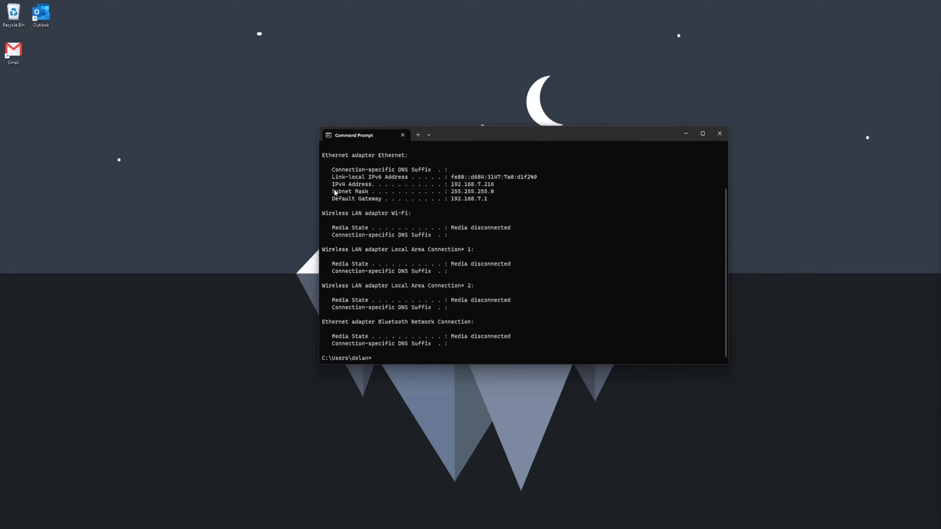
double_click(341, 191)
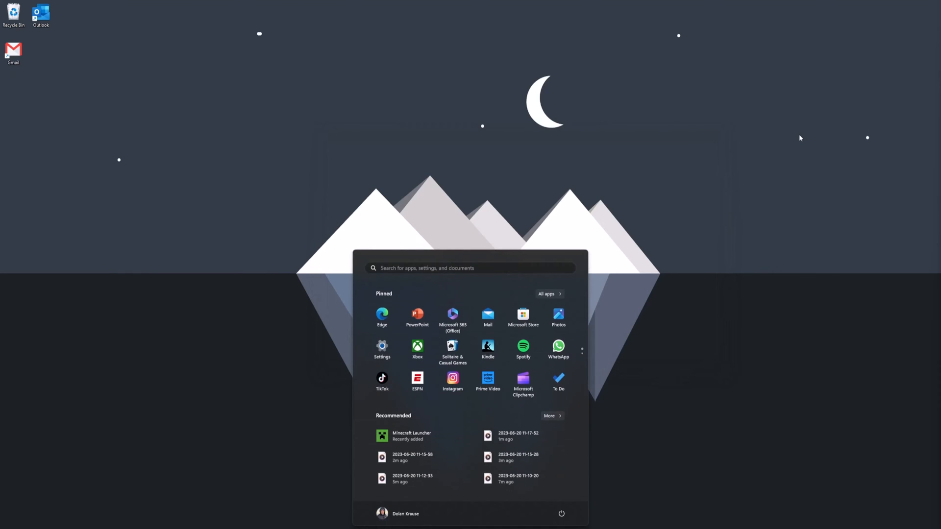
Launch Windows PowerShell from Start and run ipconfig
text(pwer)
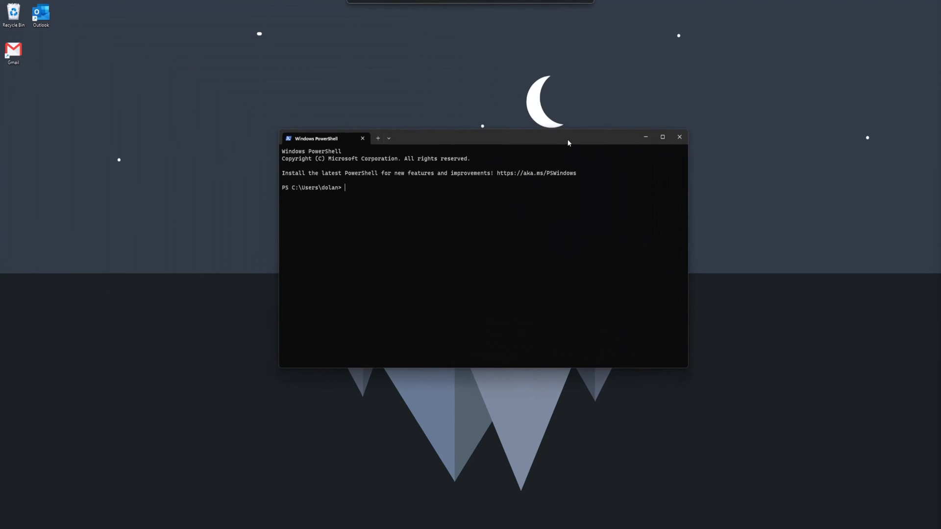
text(ip)
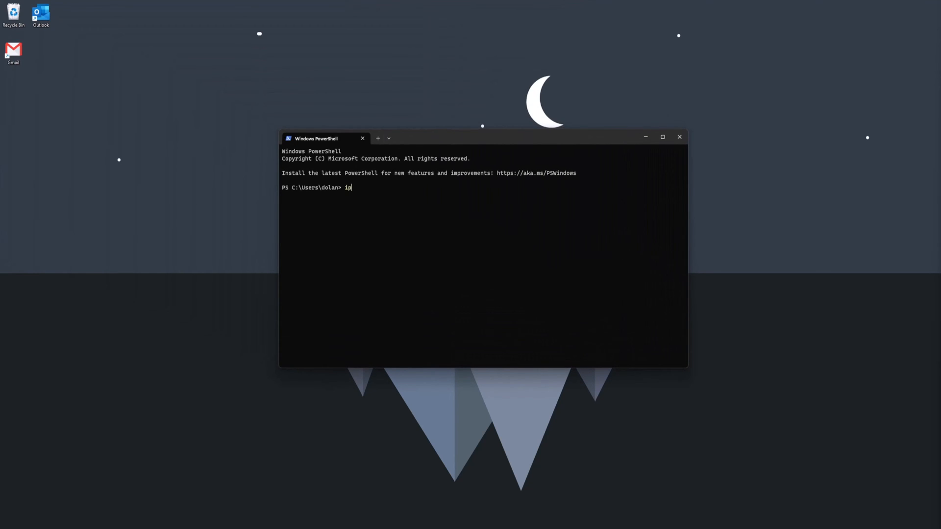
text(config)
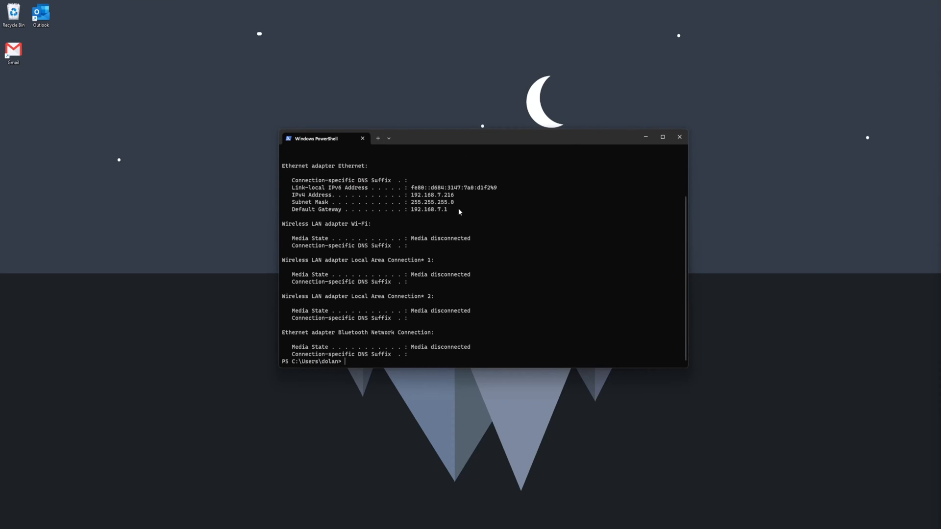
Highlight the IPv4 192.168.7.216, subnet mask and gateway 192.168.7.1 lines, then clear the selection
drag(291, 194, 459, 210)
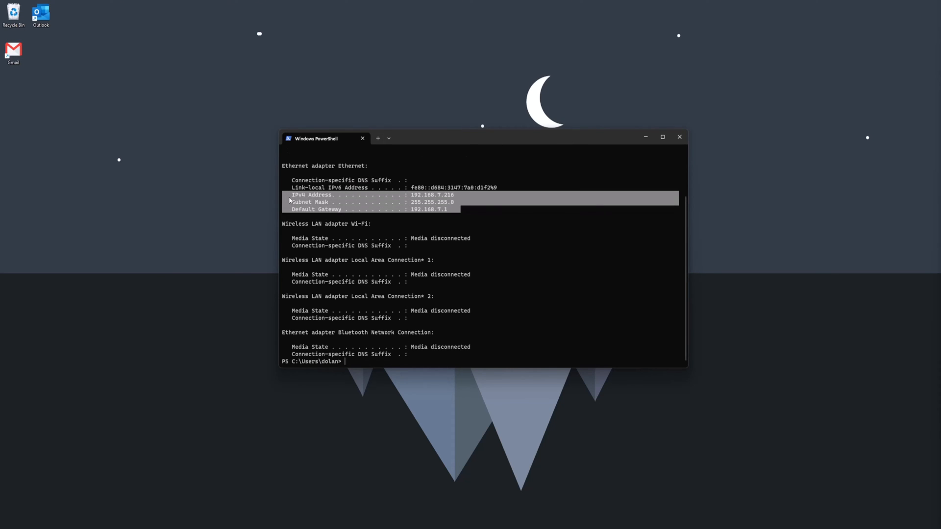
click(470, 224)
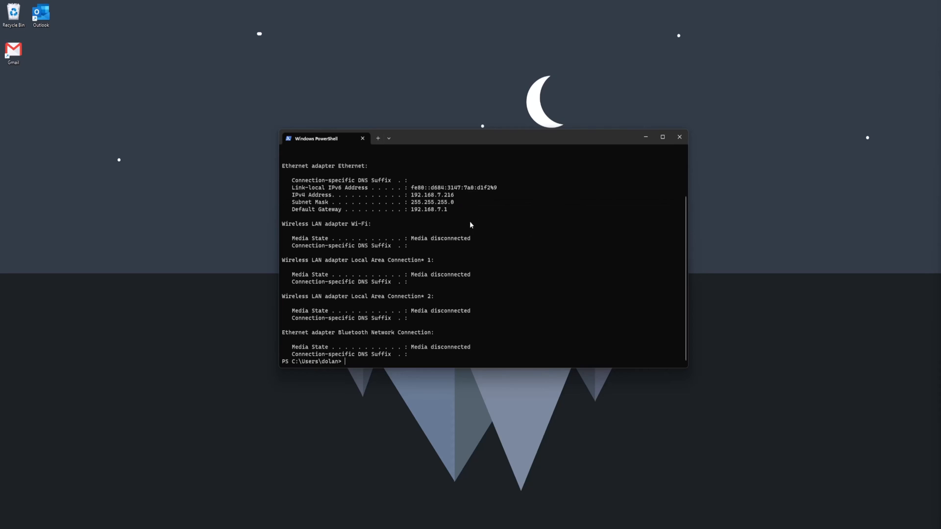